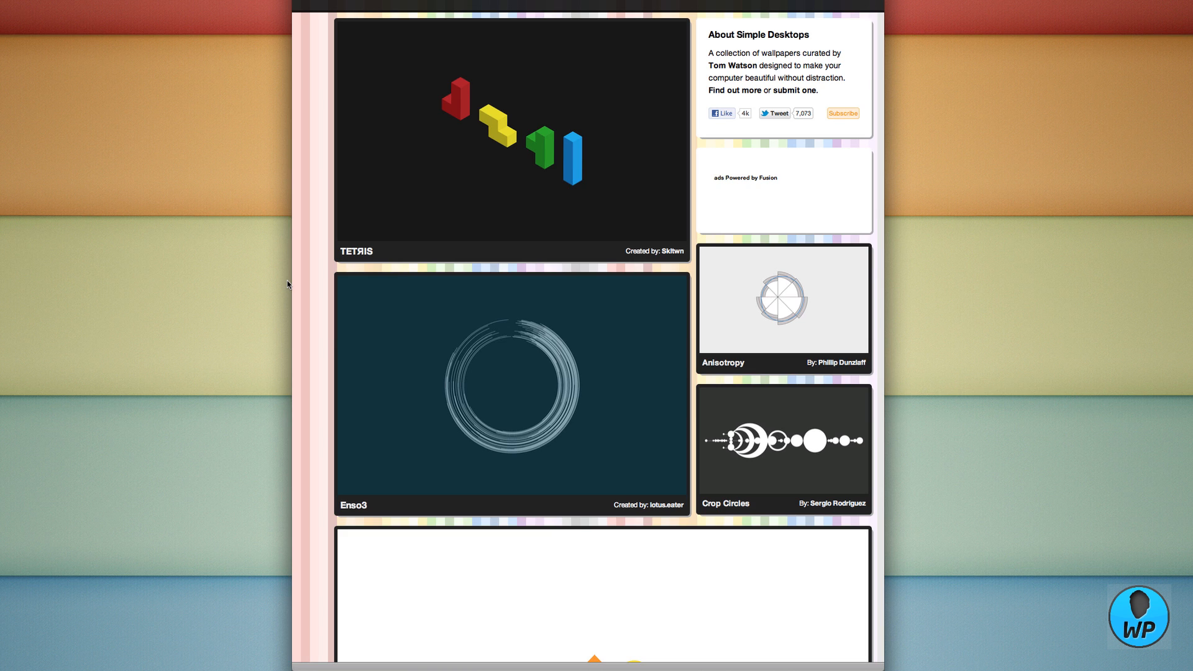
pyautogui.moveTo(284, 332)
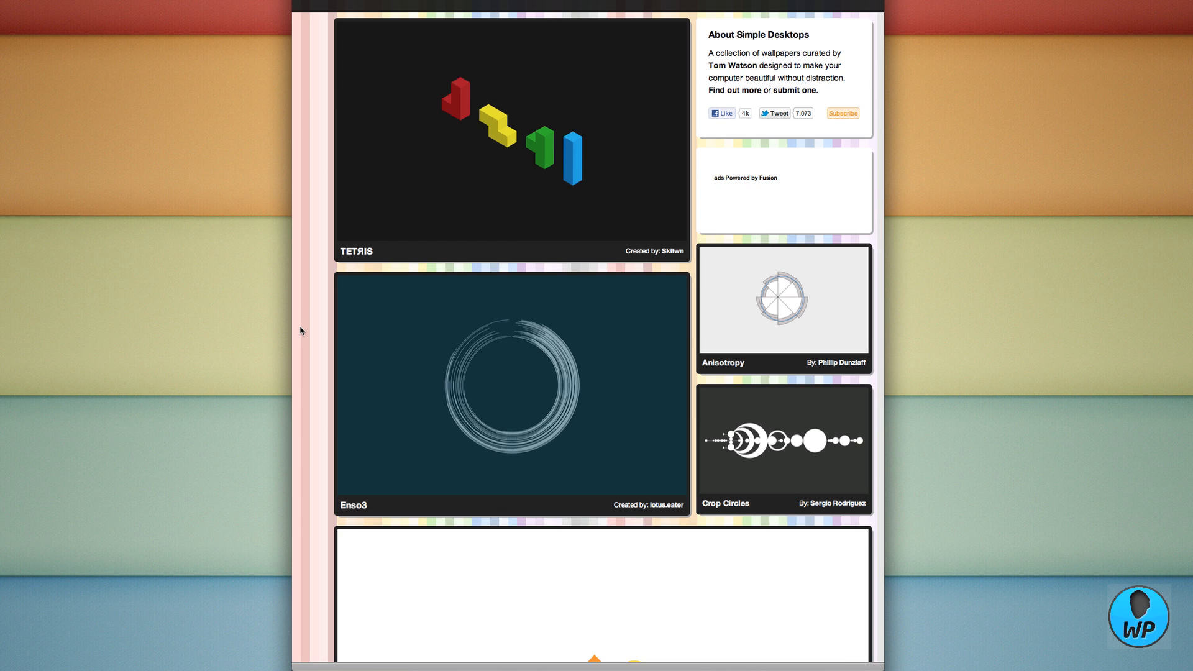
# Open the full wallpaper collection and scroll to the page showing Simplicity, Eyedropper and WhiteTree.
pyautogui.scroll(-3)
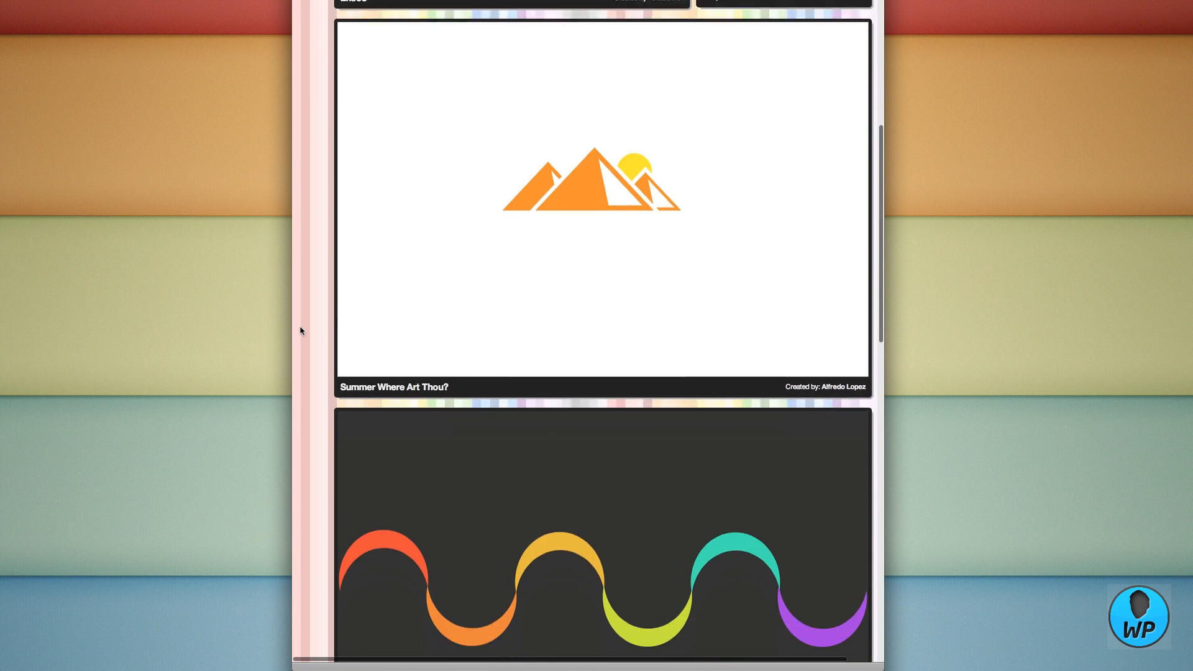
pyautogui.scroll(-3)
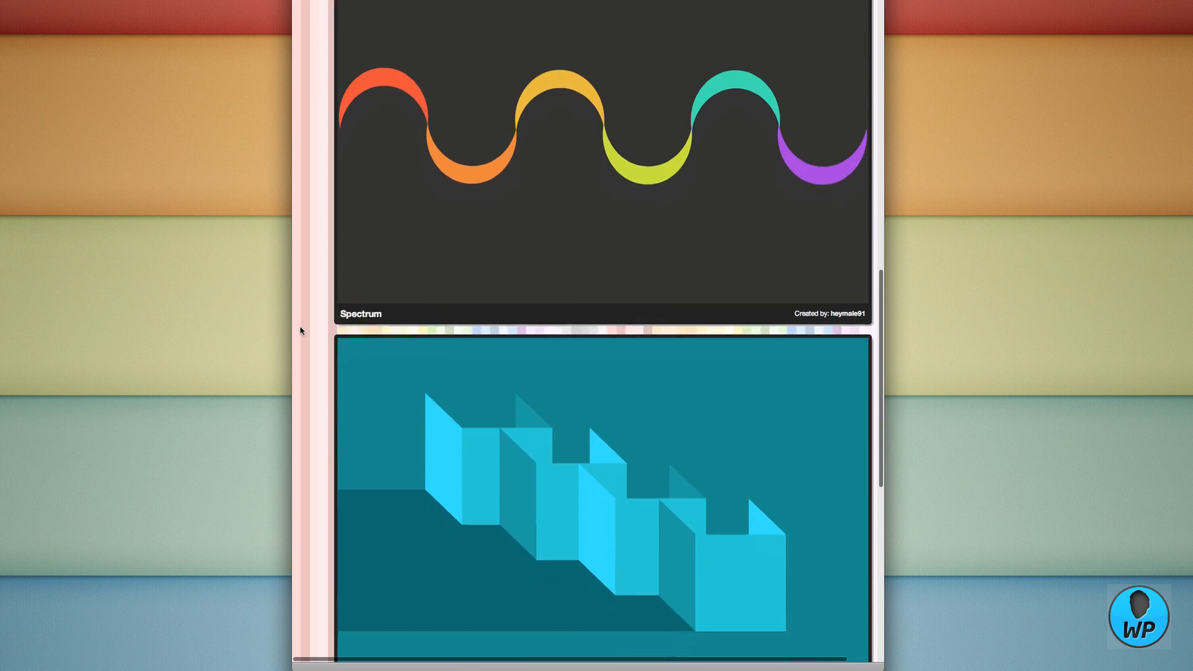
pyautogui.scroll(-3)
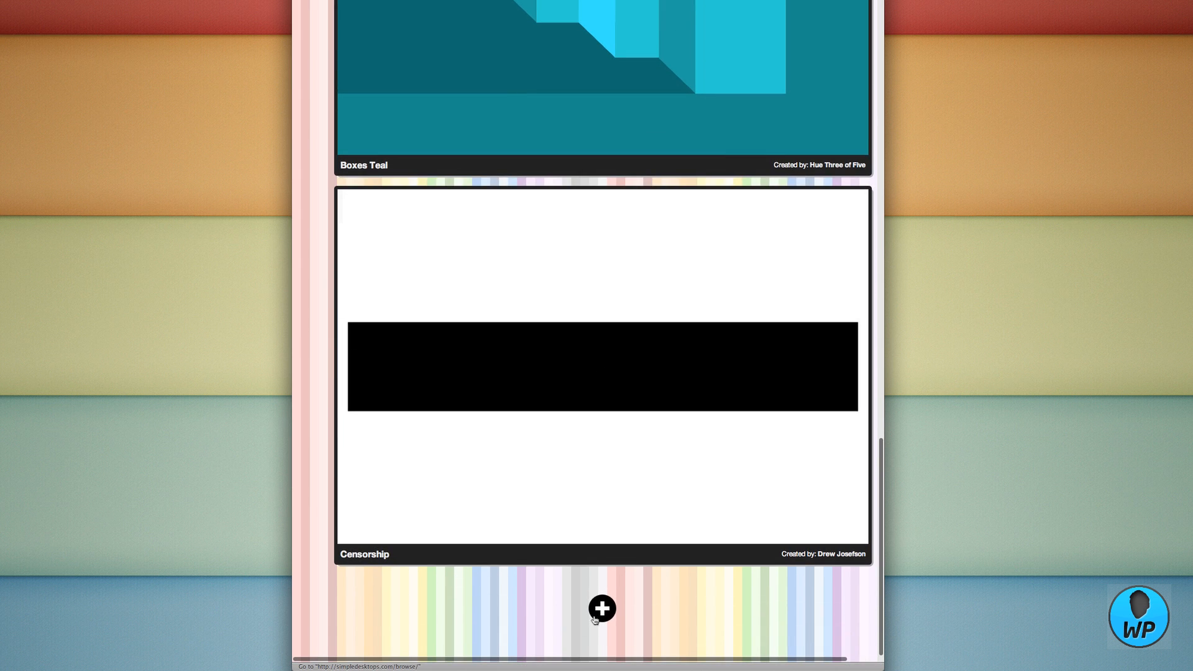
pyautogui.click(600, 608)
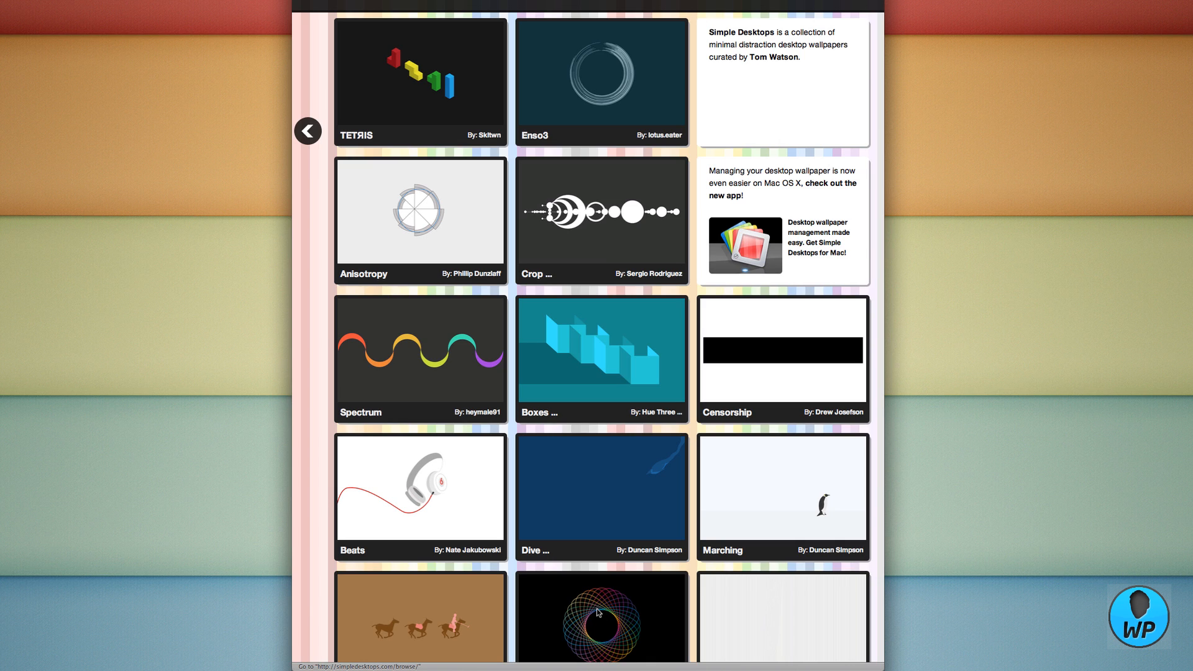
pyautogui.scroll(-3)
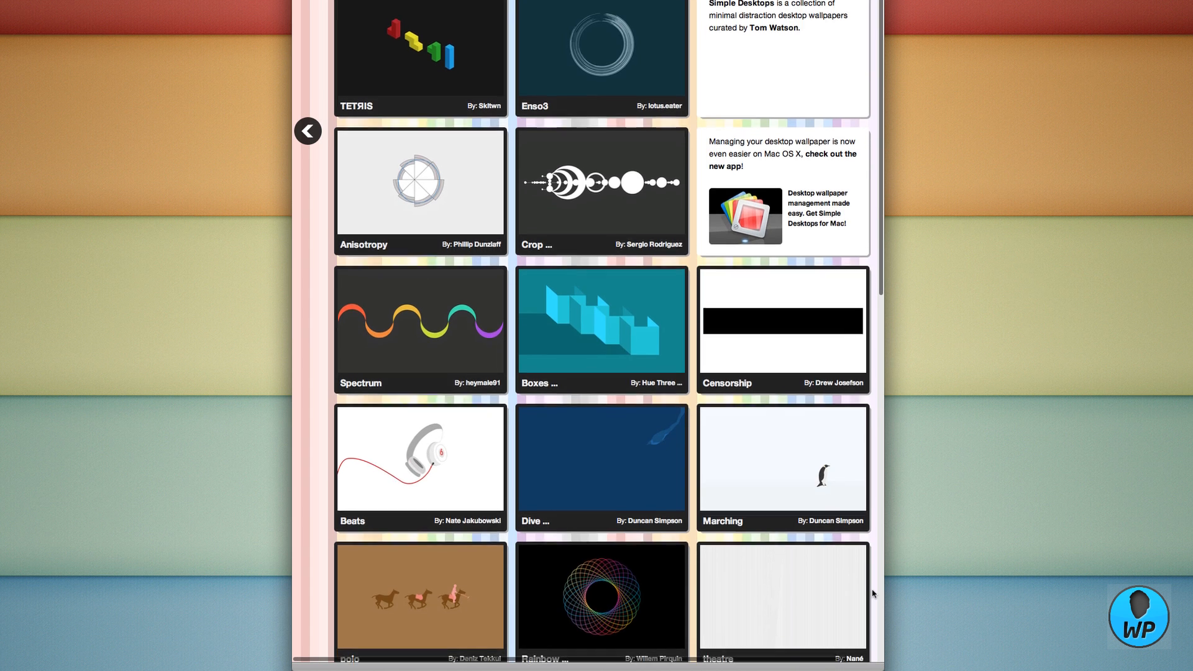
pyautogui.scroll(-3)
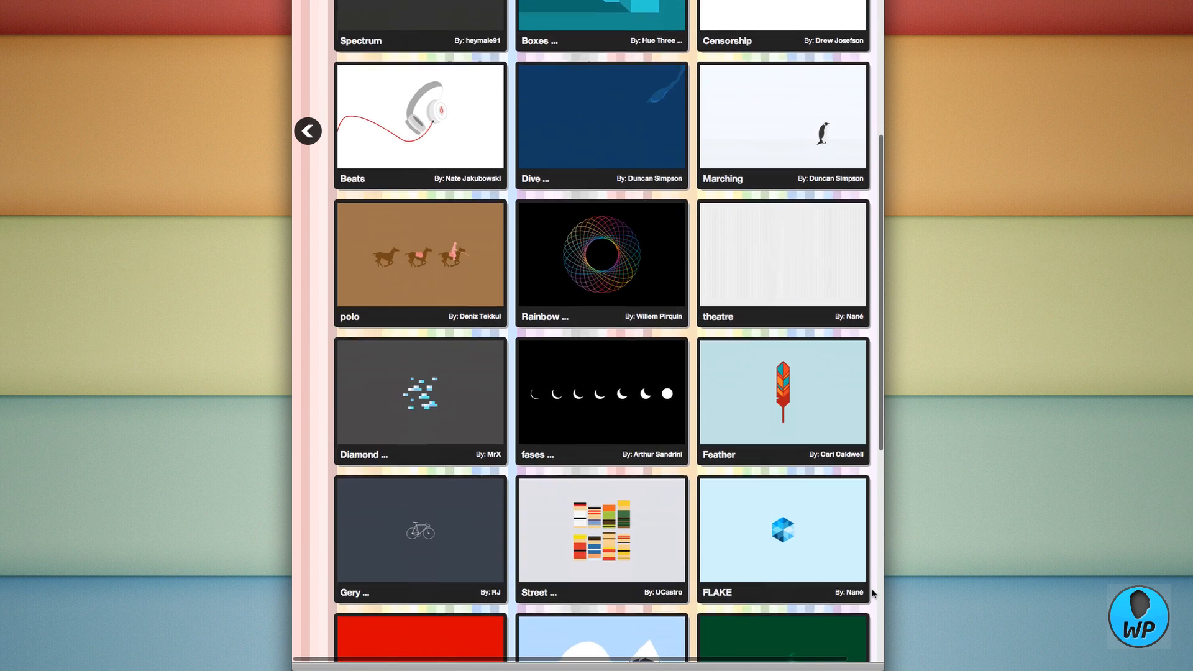
pyautogui.scroll(-3)
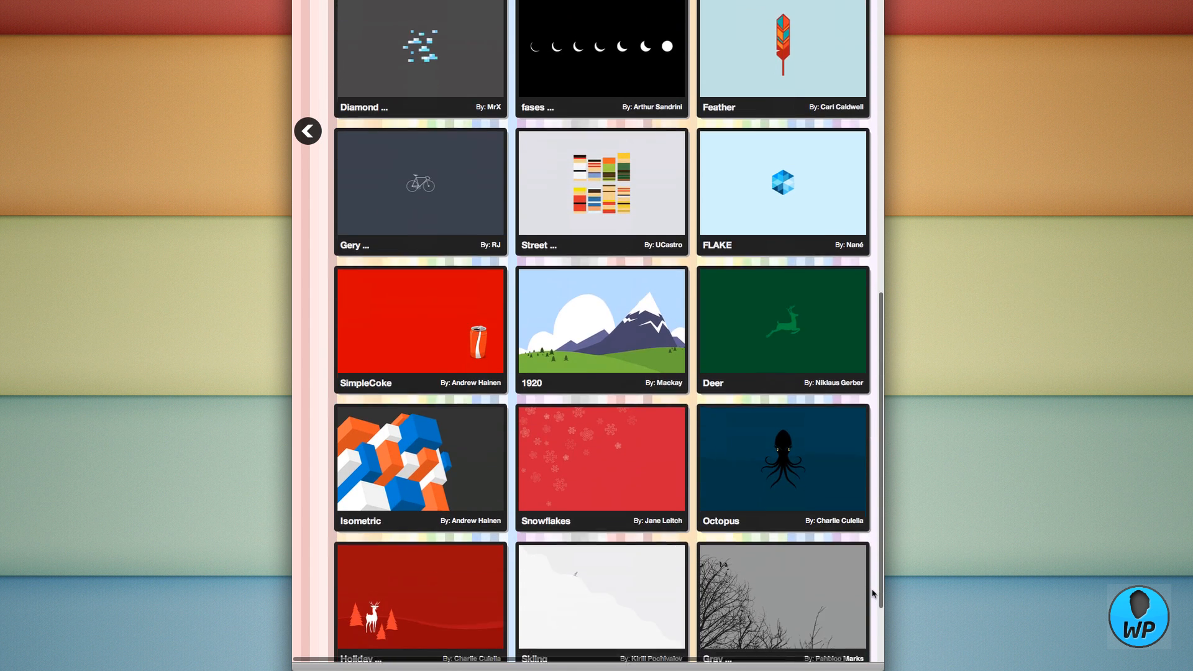
pyautogui.scroll(-3)
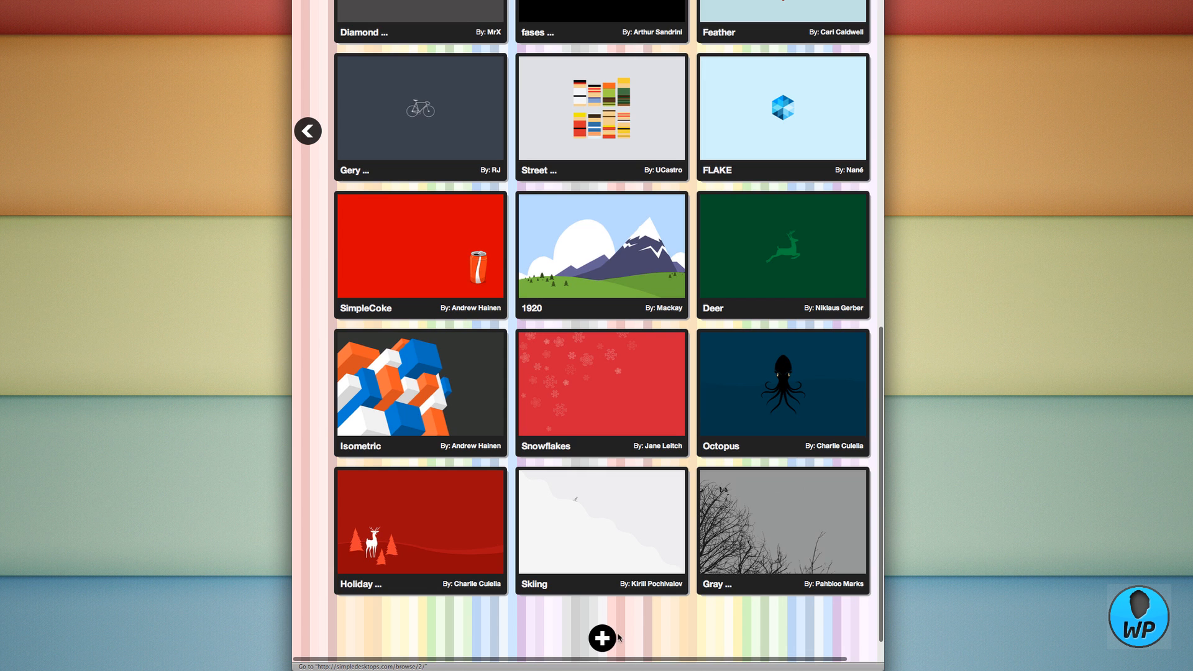
pyautogui.scroll(3)
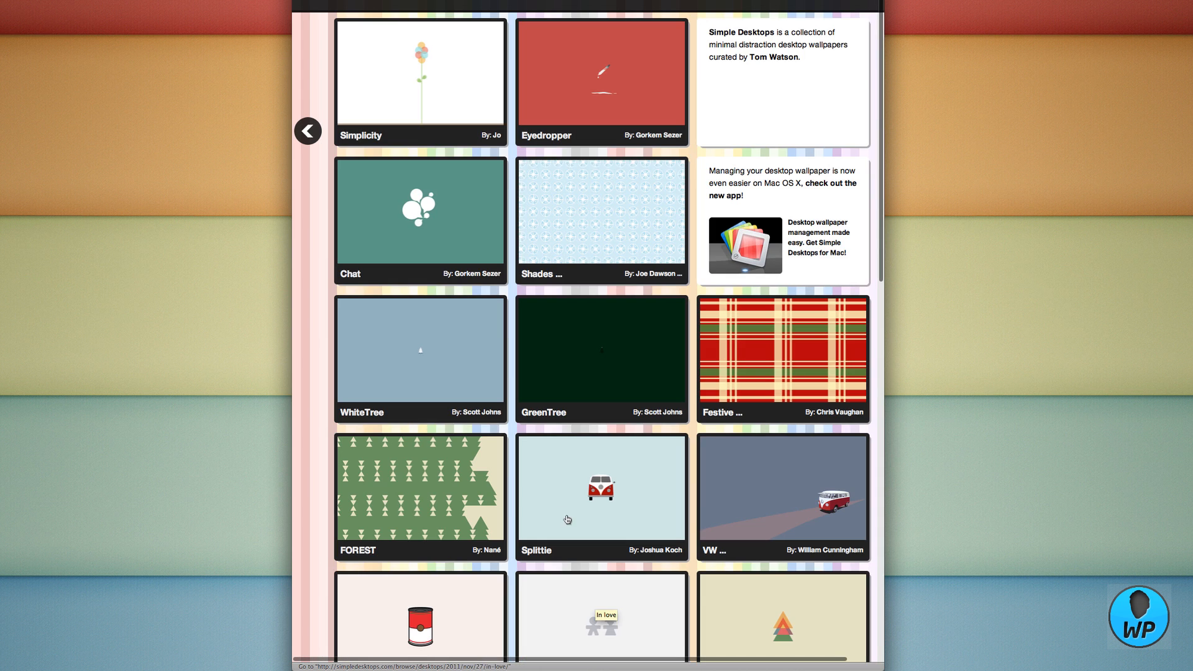
pyautogui.moveTo(545, 237)
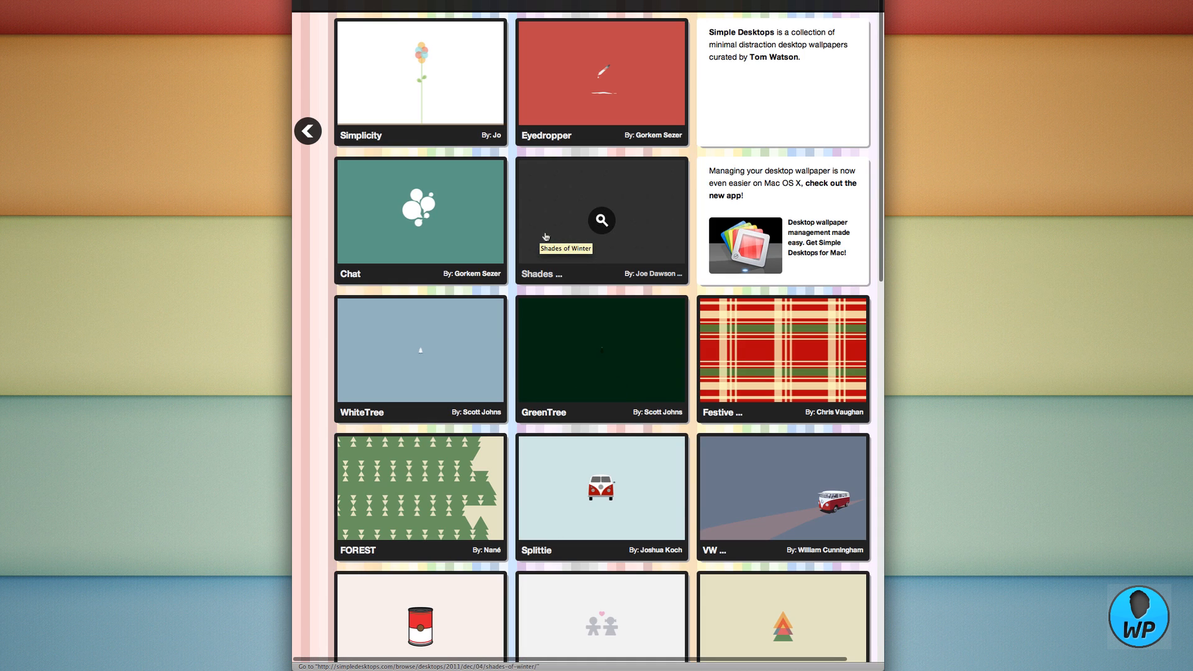
pyautogui.moveTo(601, 492)
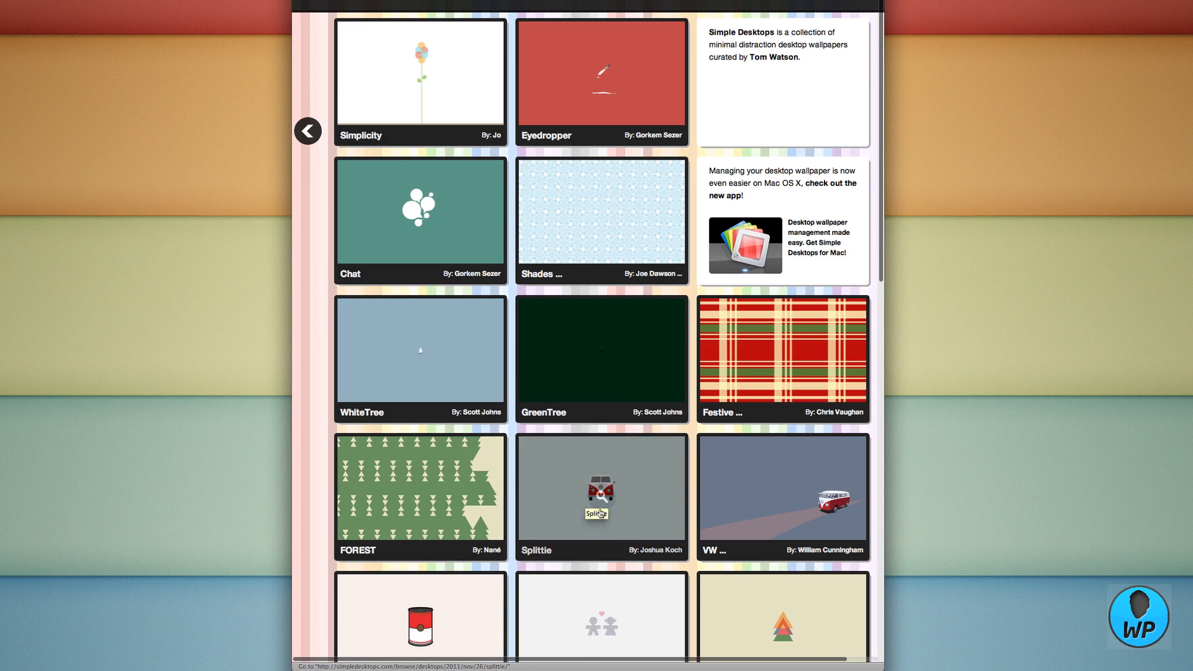
pyautogui.moveTo(783, 635)
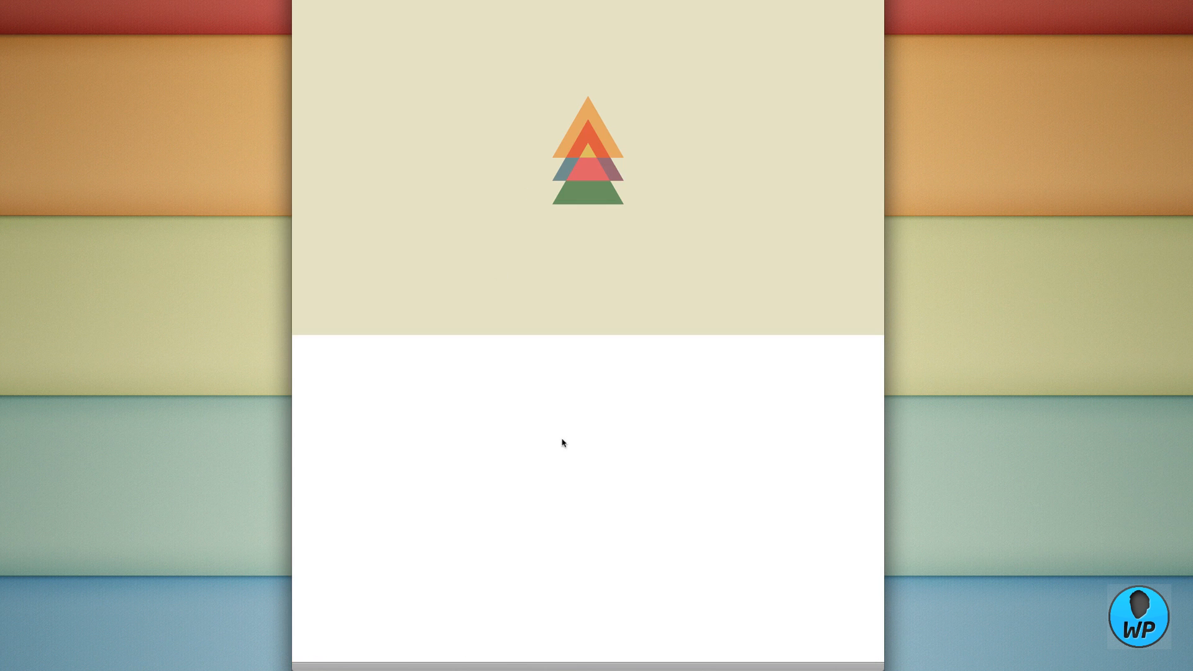
pyautogui.moveTo(577, 132)
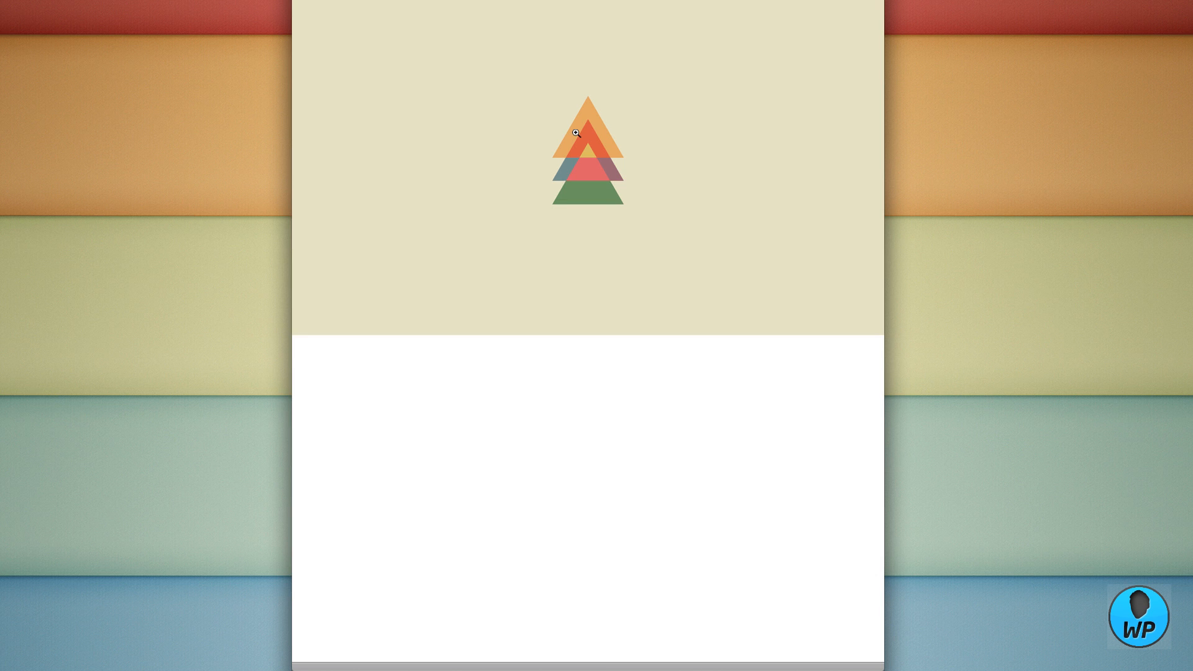
# Right-click the full-size stacked-triangles tree wallpaper image.
pyautogui.rightClick(579, 140)
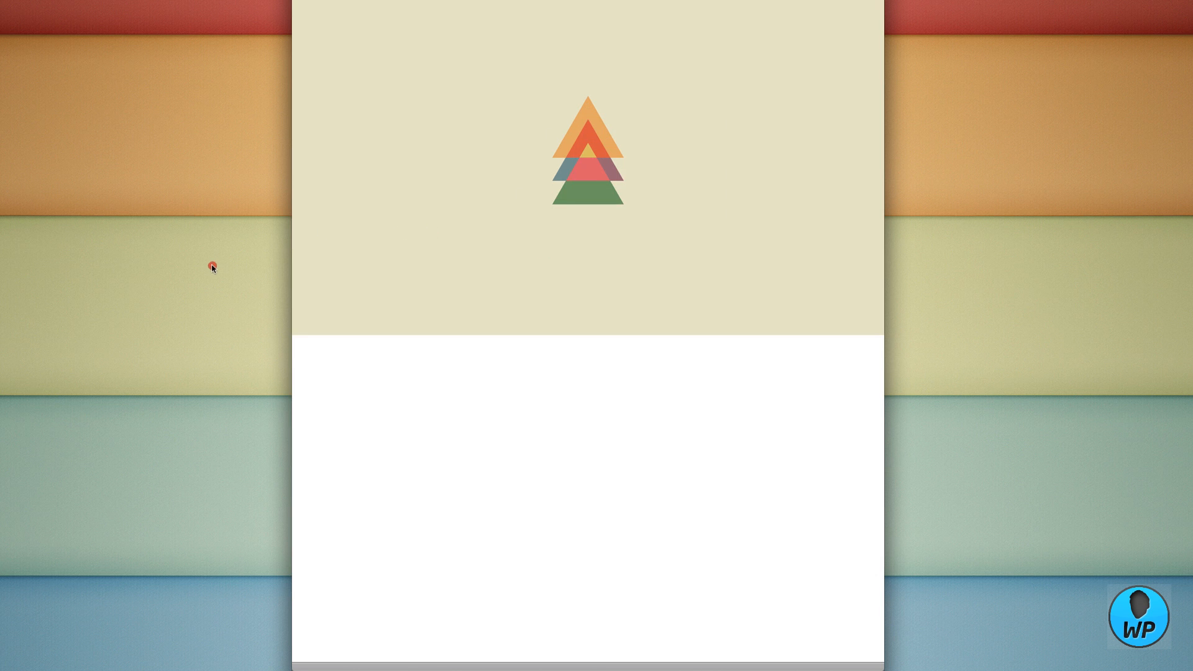
pyautogui.moveTo(299, 172)
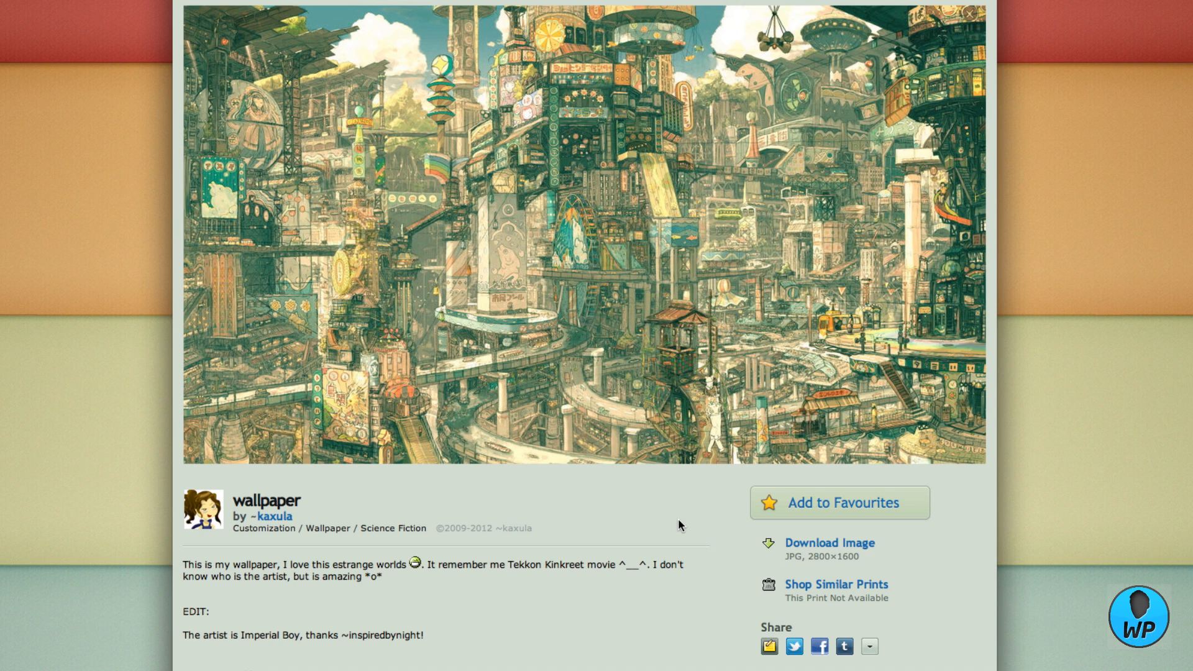
pyautogui.moveTo(369, 559)
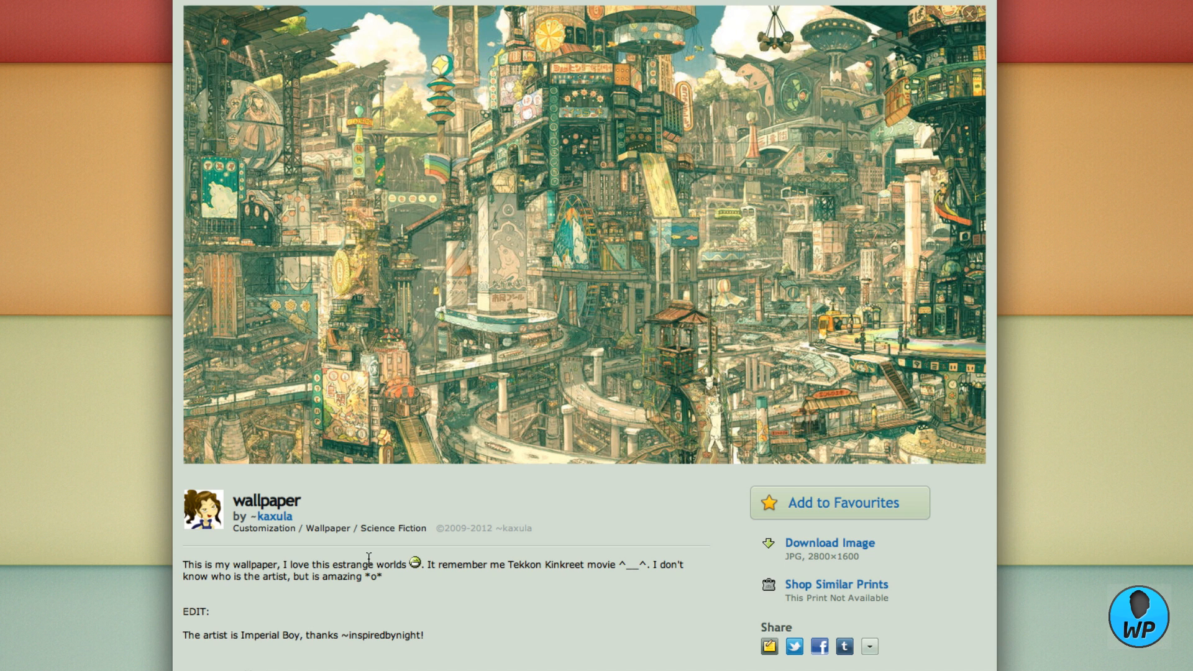
pyautogui.moveTo(481, 74)
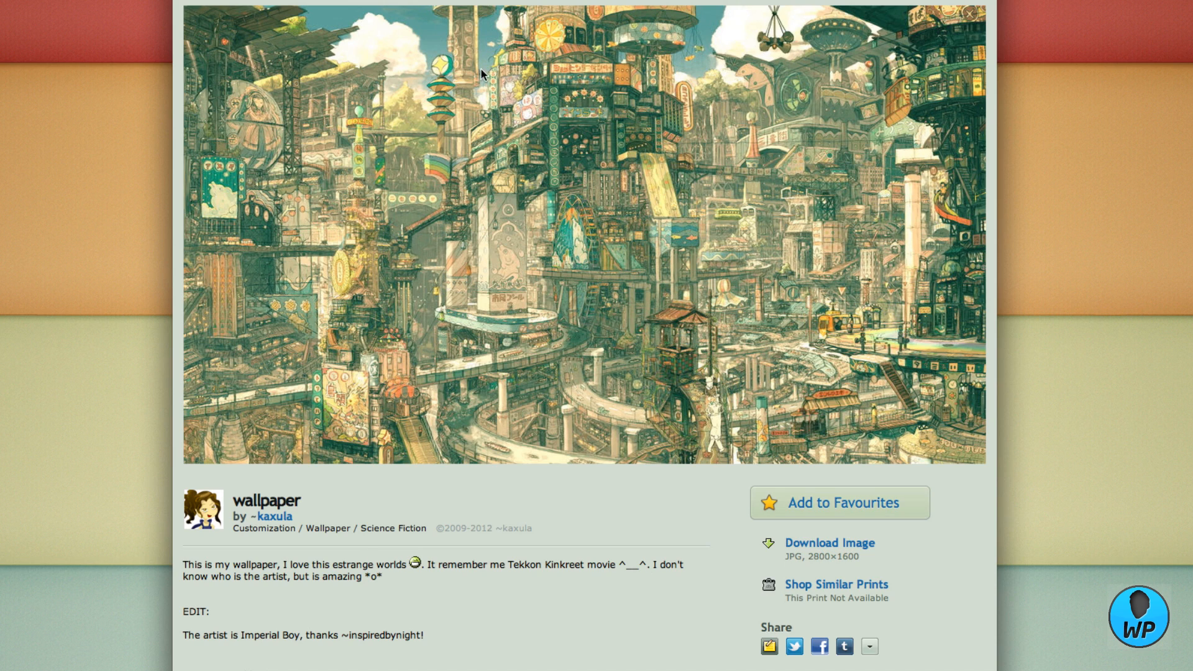
pyautogui.moveTo(608, 235)
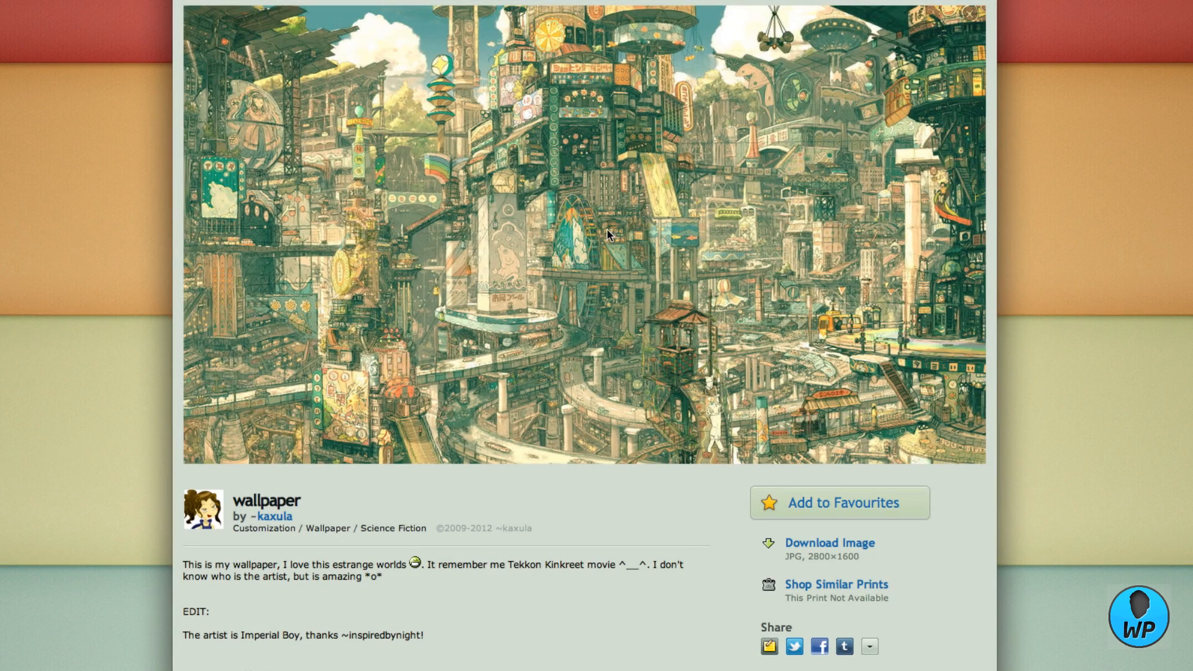
pyautogui.moveTo(500, 590)
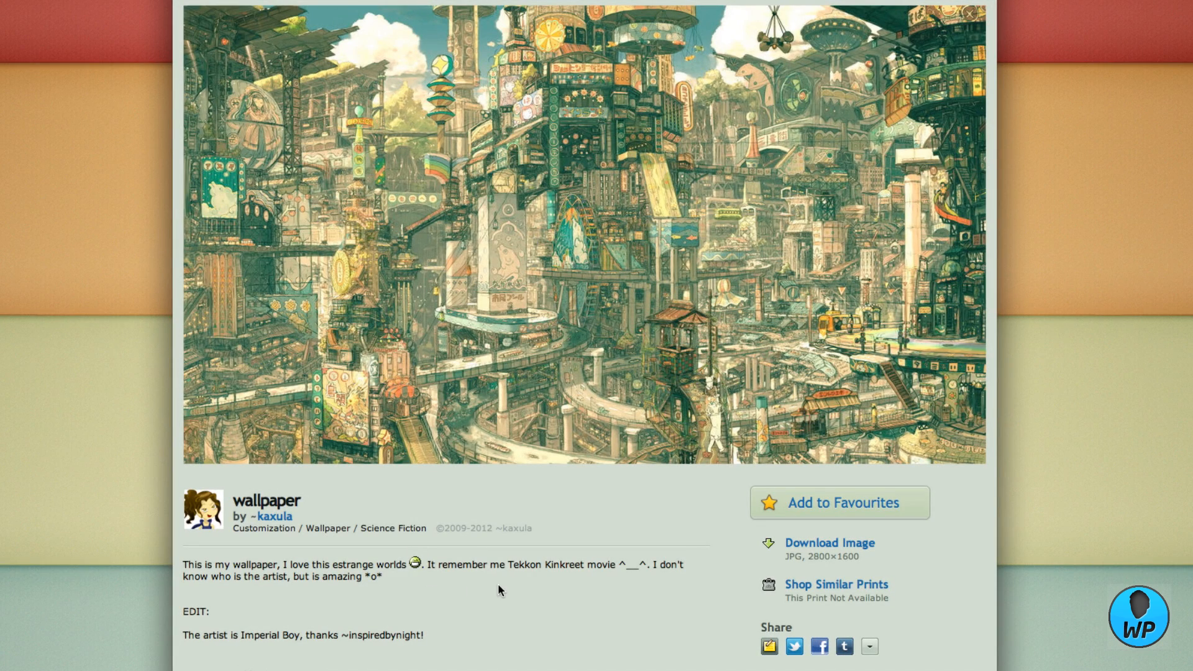